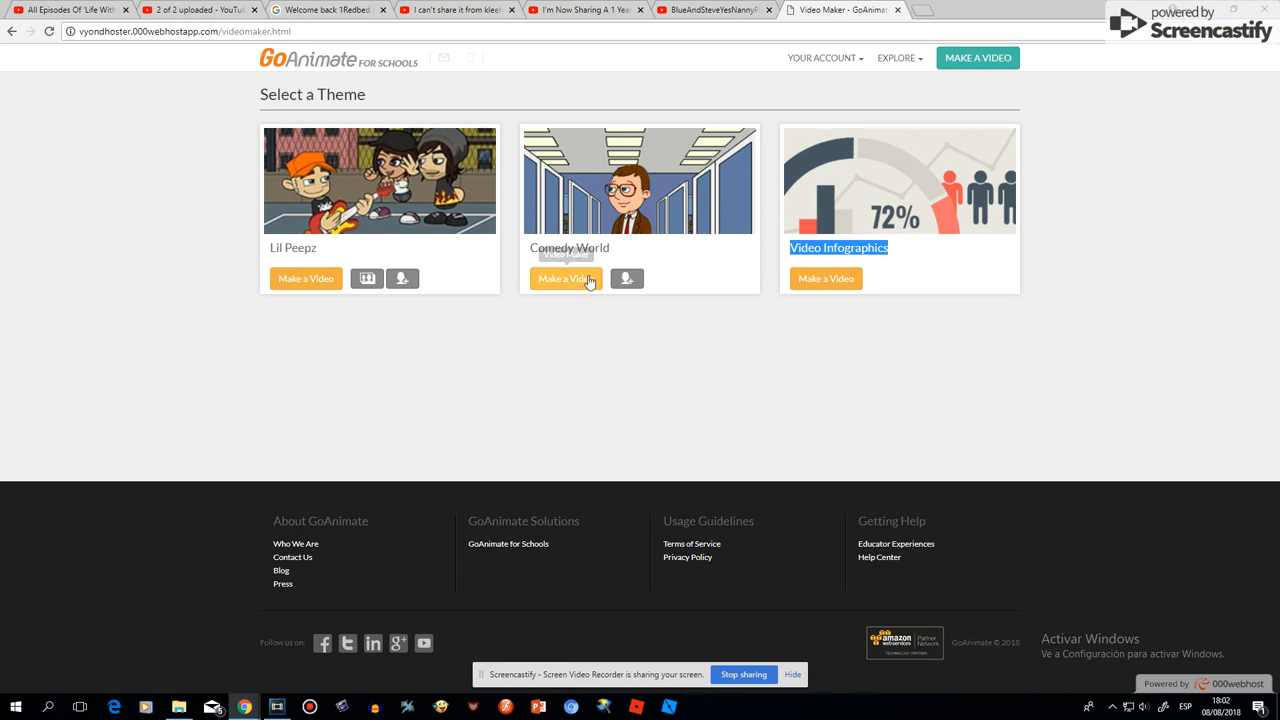
{"action": "mouse_move", "coordinate": [565, 278]}
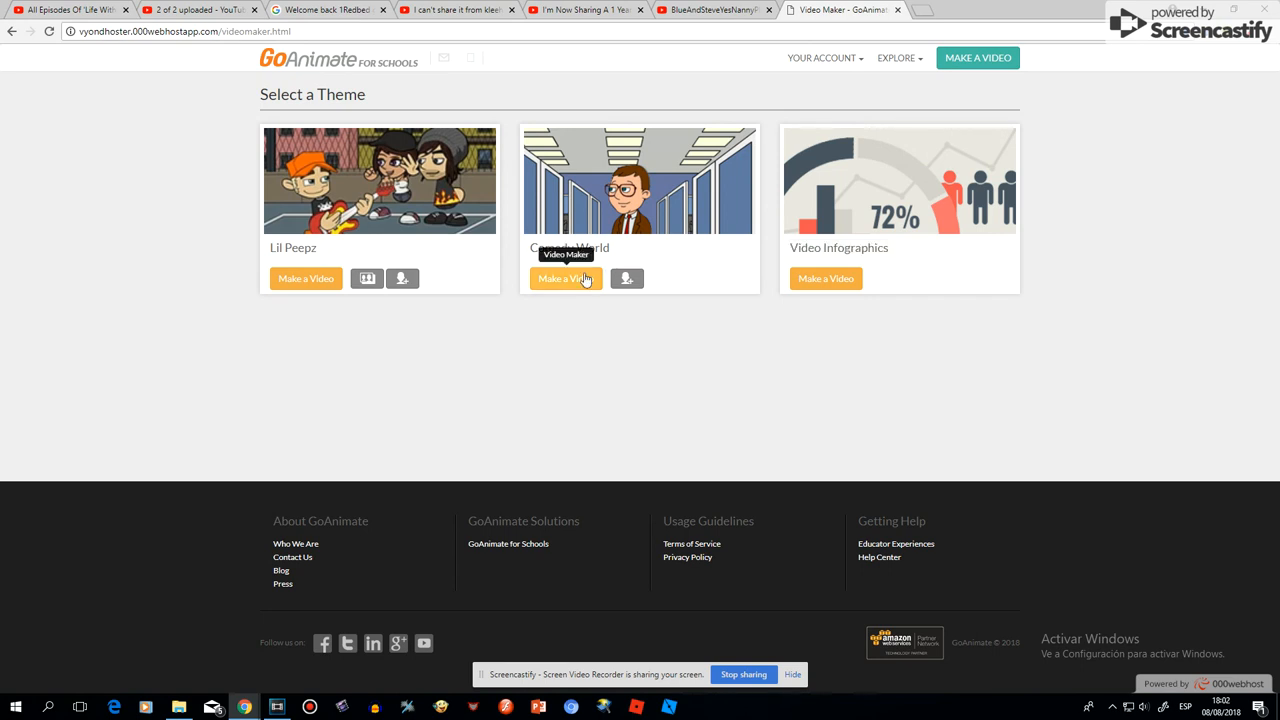
- Choose Make a Video under the Comedy World theme
{"action": "left_click", "coordinate": [565, 278]}
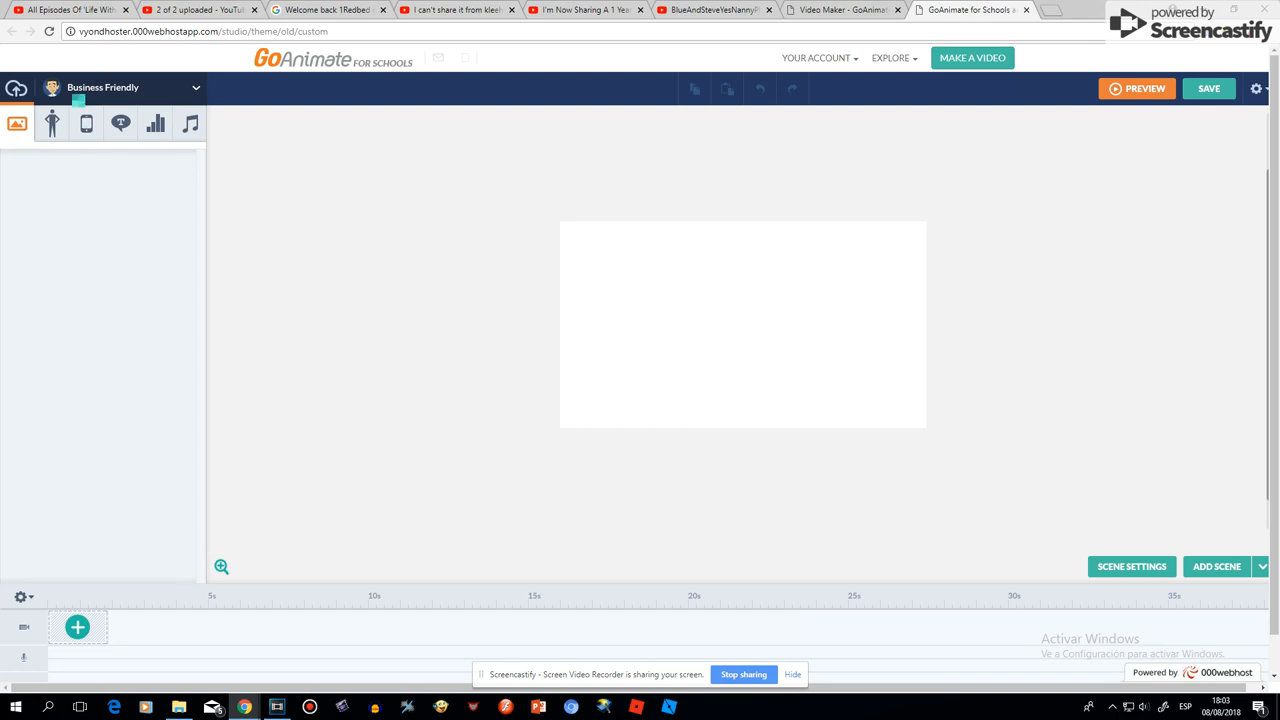
- Add scene one with the bald yellow-shirted character using the Current action movement
{"action": "left_click", "coordinate": [51, 123]}
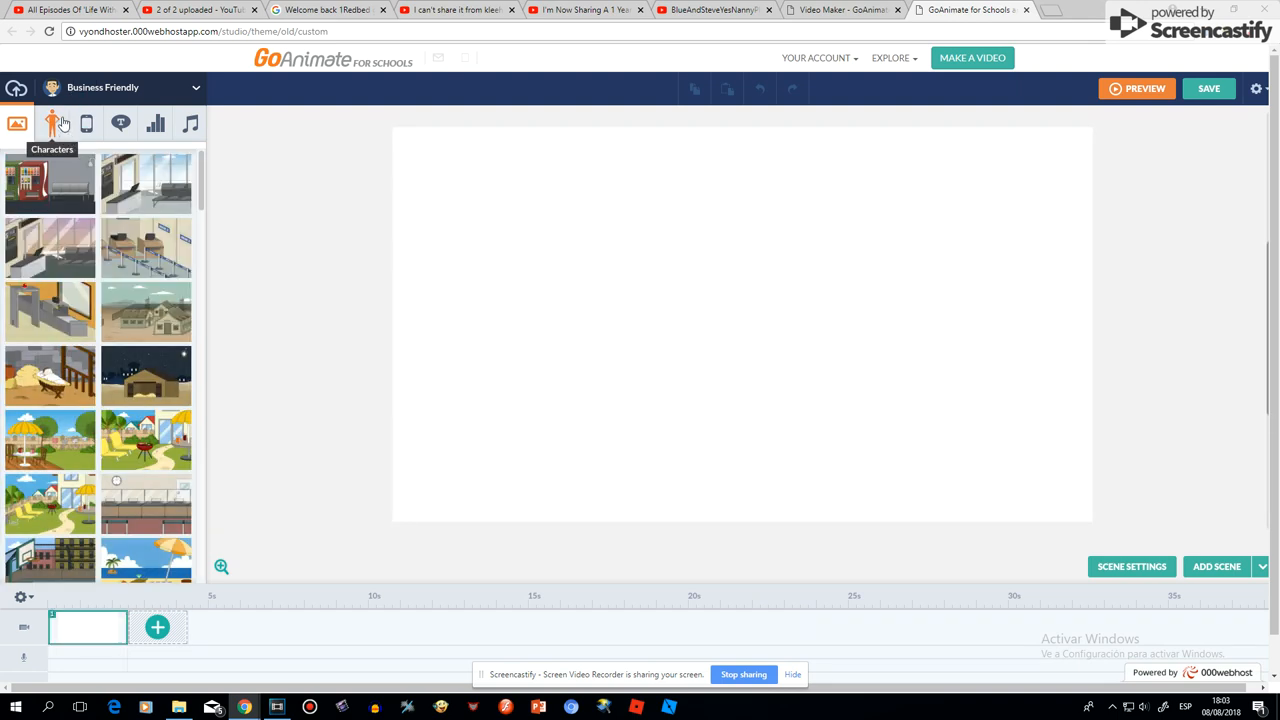
{"action": "left_click", "coordinate": [52, 122]}
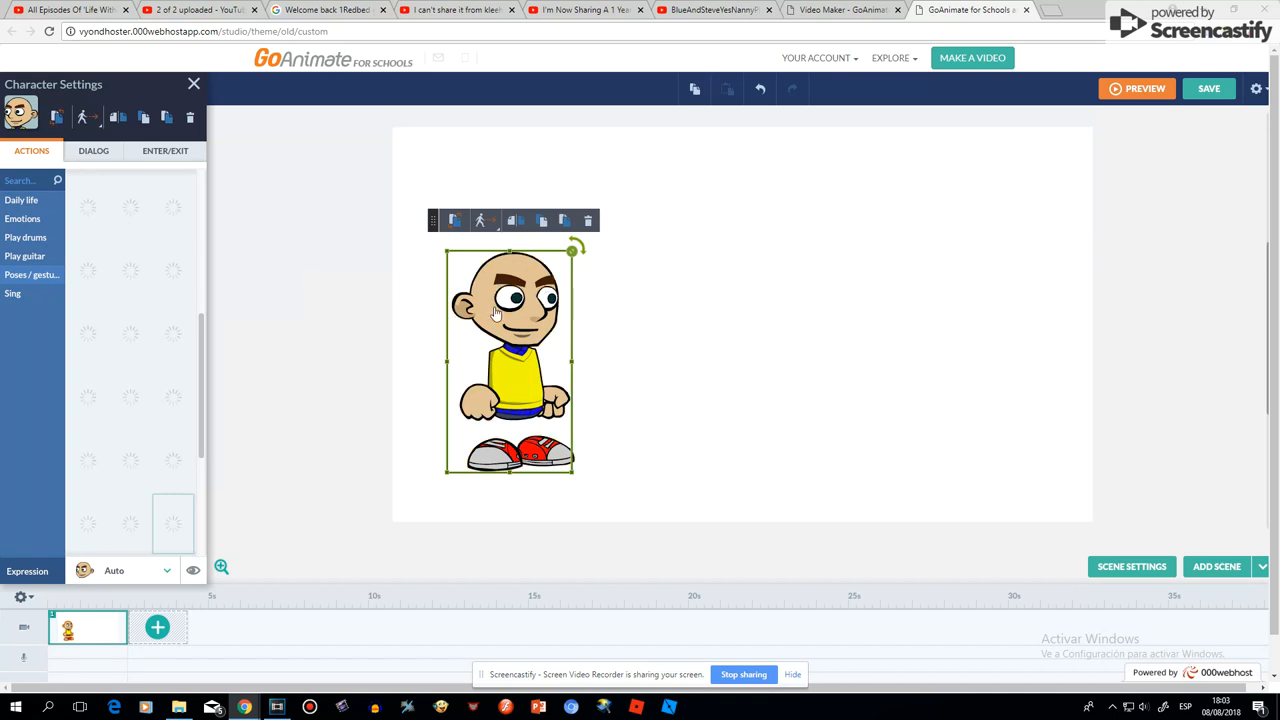
{"action": "left_click", "coordinate": [480, 220]}
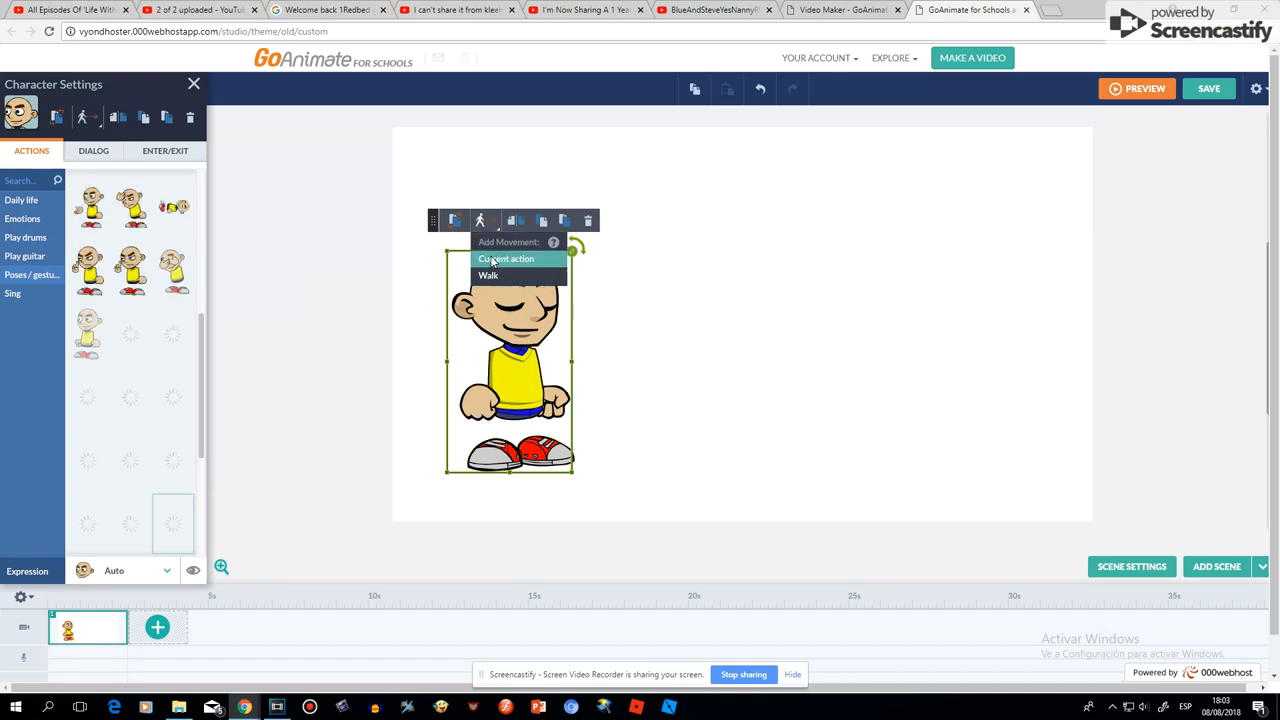
{"action": "left_click", "coordinate": [506, 258]}
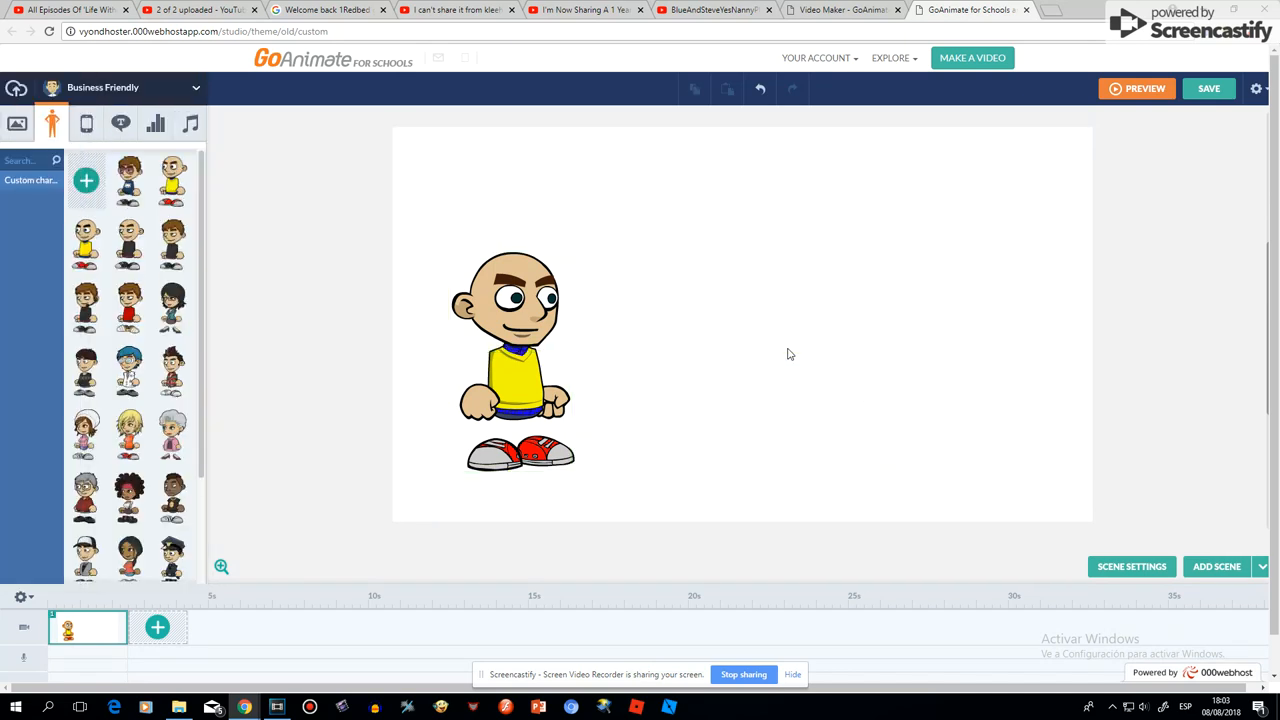
- Drag the character's motion path end to the right and add scene two
{"action": "left_click", "coordinate": [515, 340]}
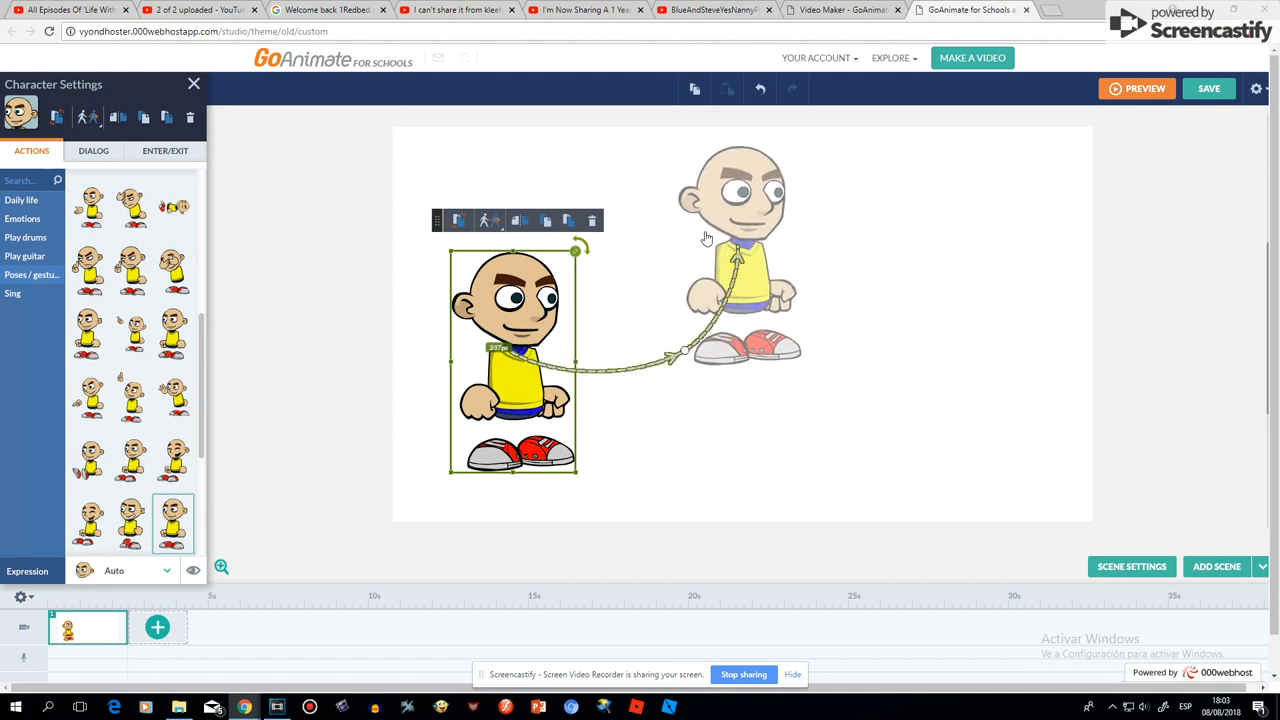
{"action": "left_click_drag", "start_coordinate": [740, 250], "coordinate": [575, 280]}
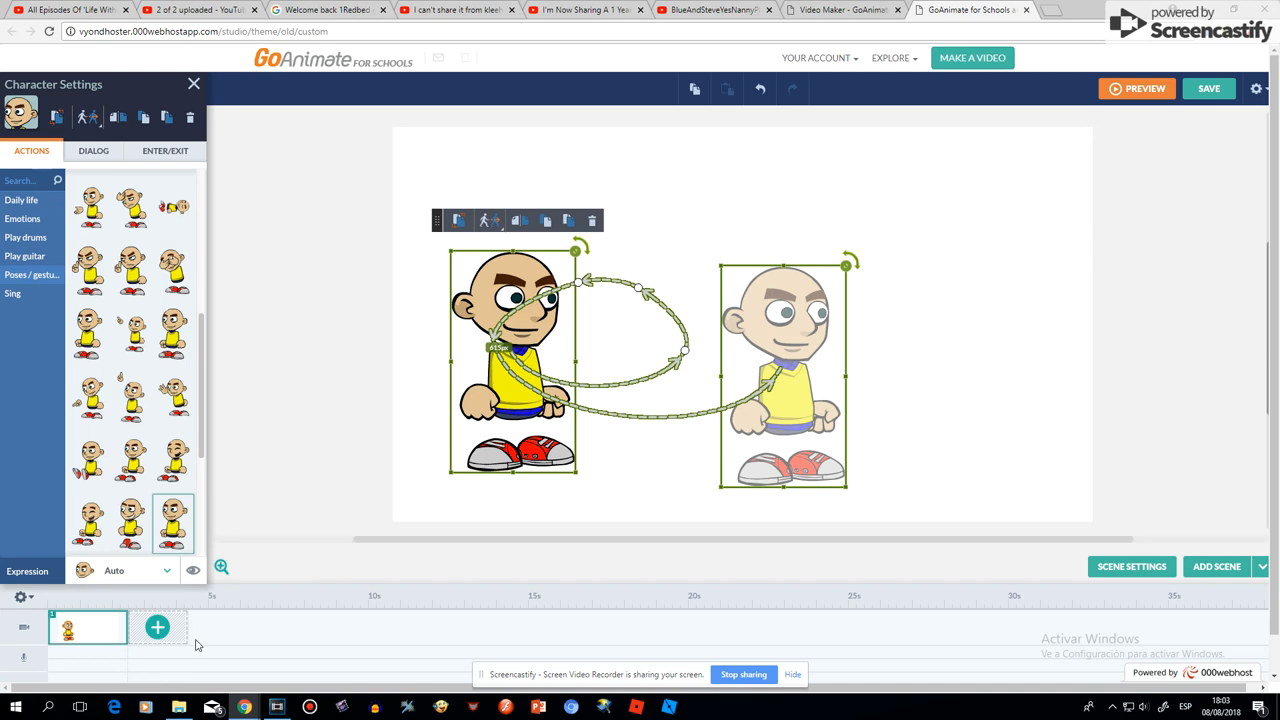
{"action": "left_click", "coordinate": [157, 627]}
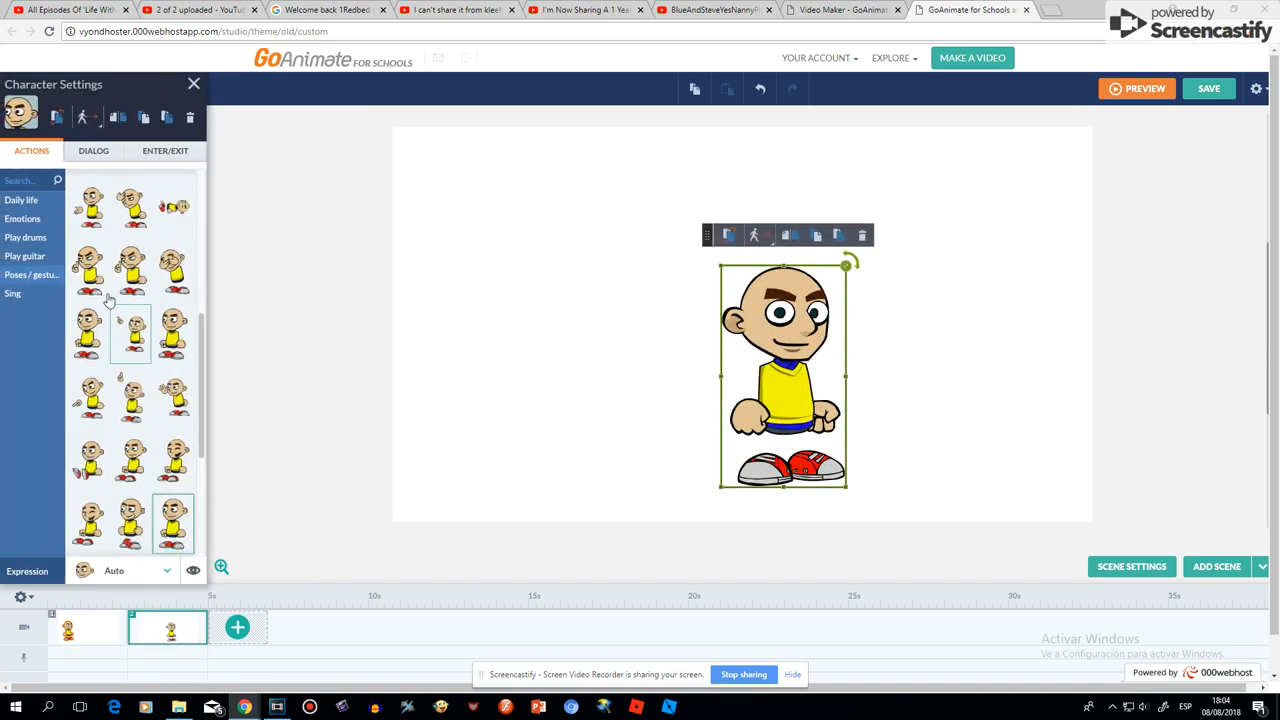
- Choose Text-to-Speech under Add a Voice in the character's Dialog settings
{"action": "left_click", "coordinate": [93, 150]}
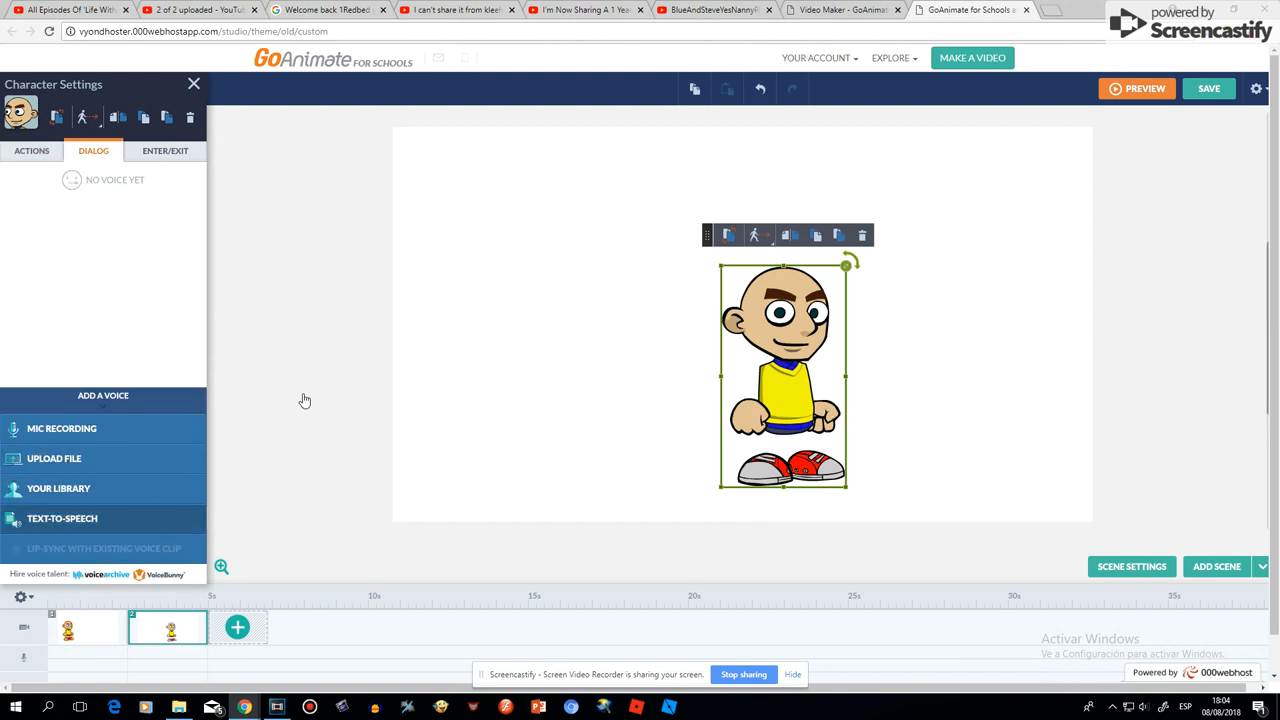
{"action": "left_click", "coordinate": [62, 518]}
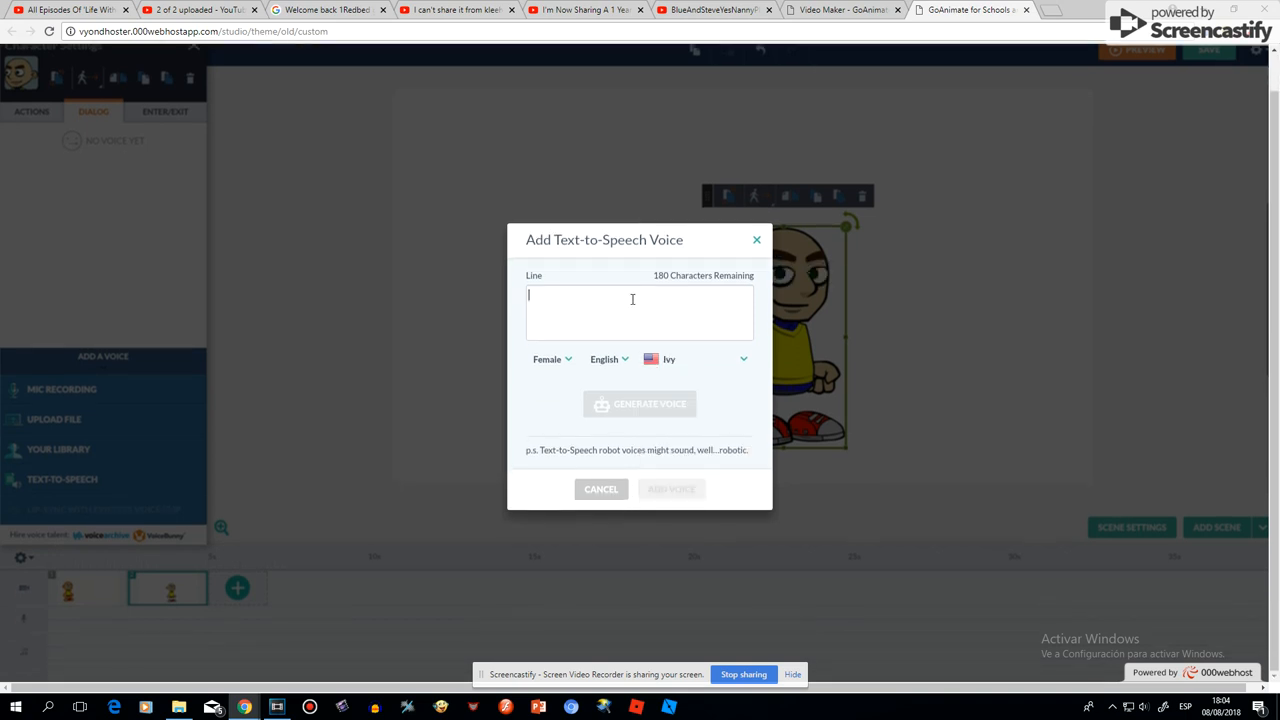
- Type the Ivy voice line announcing the goanimate for schools account is back
{"action": "type", "text": "hey guys"}
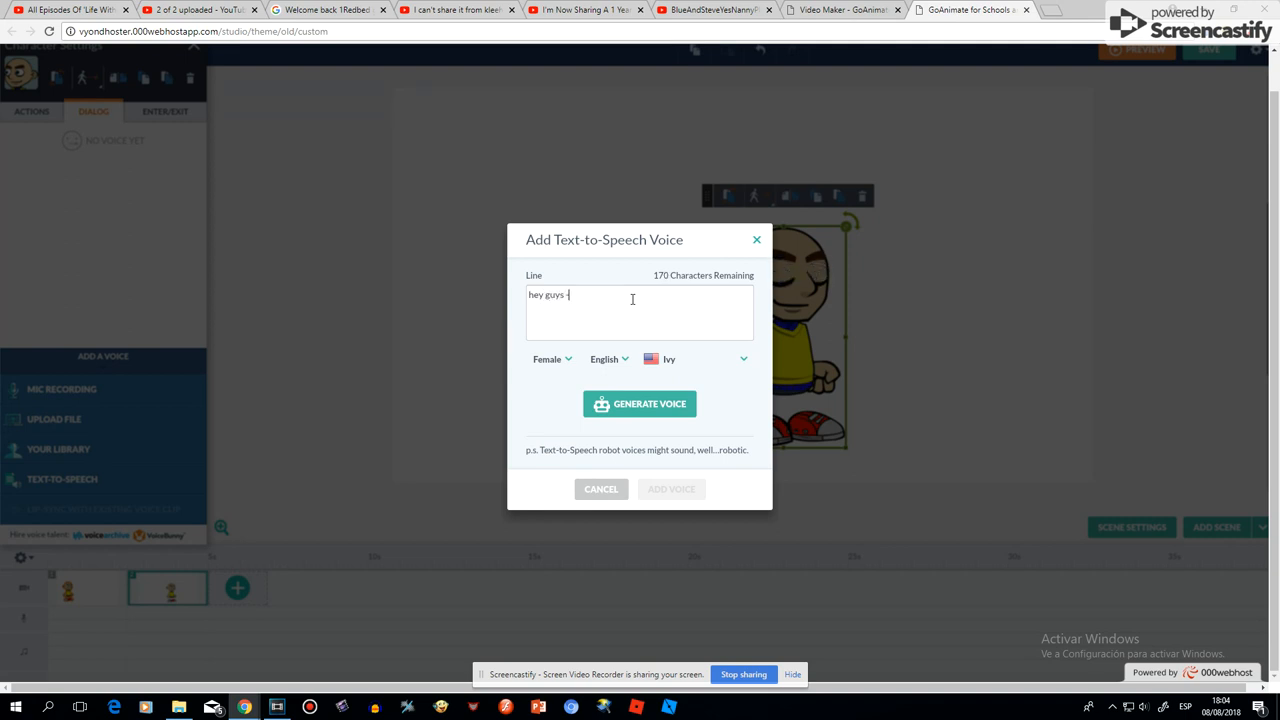
{"action": "type", "text": "- is c"}
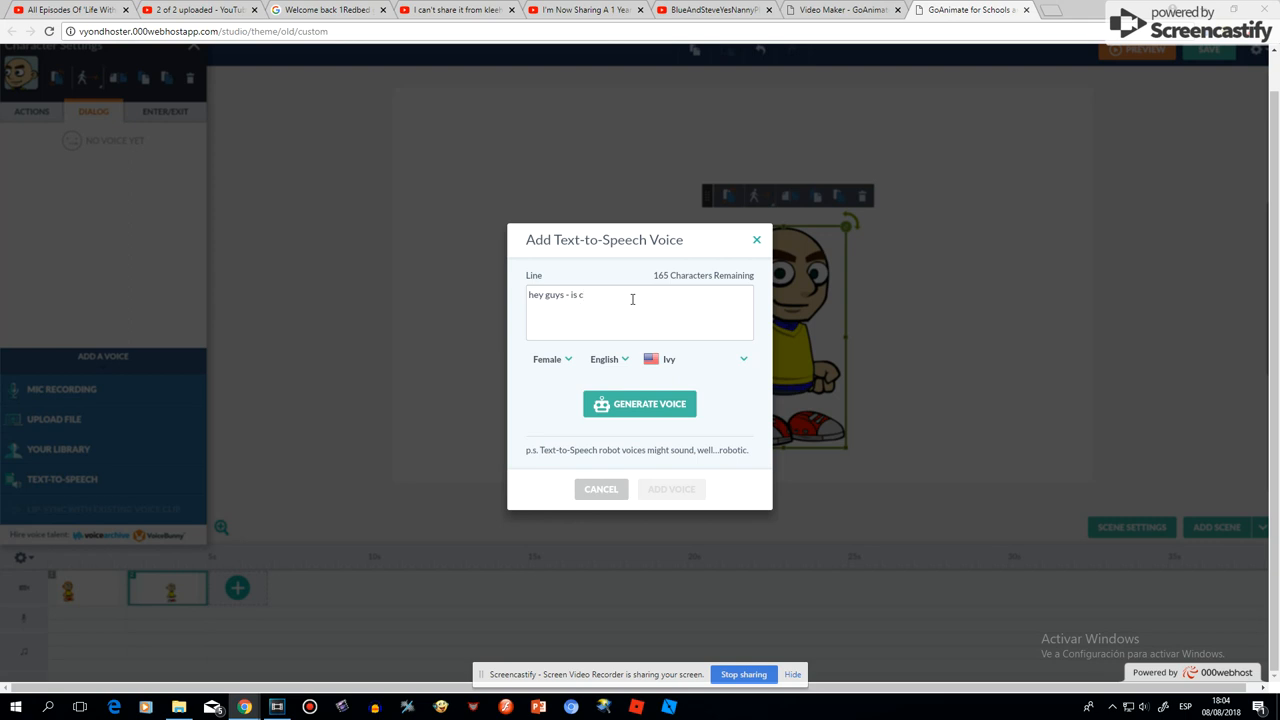
{"action": "type", "text": "aillou - is good"}
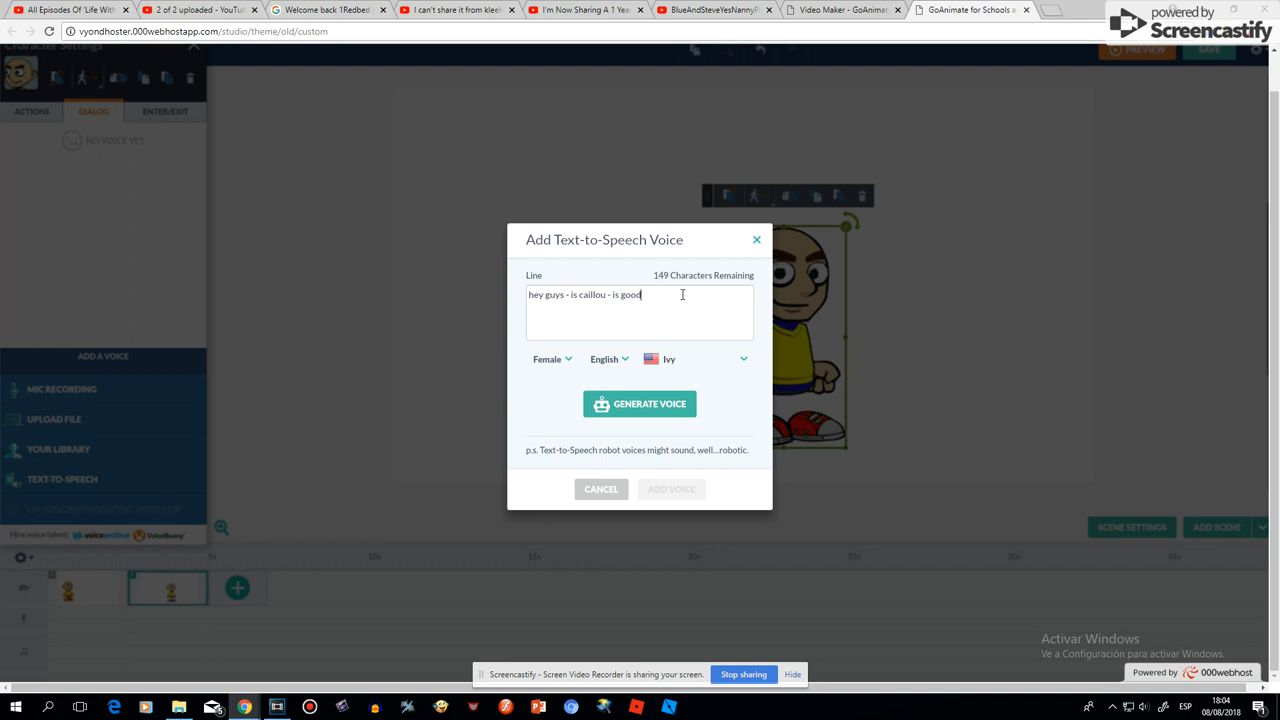
{"action": "type", "text": "news -"}
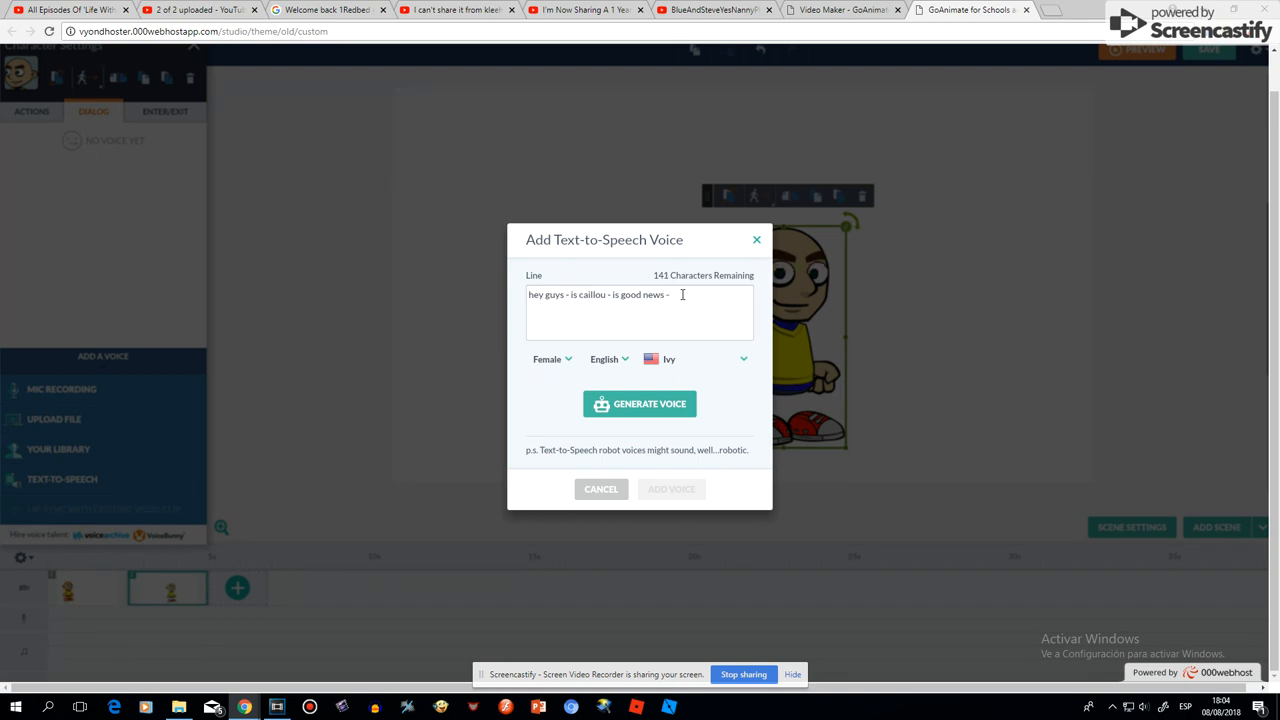
{"action": "type", "text": "my goanimate"}
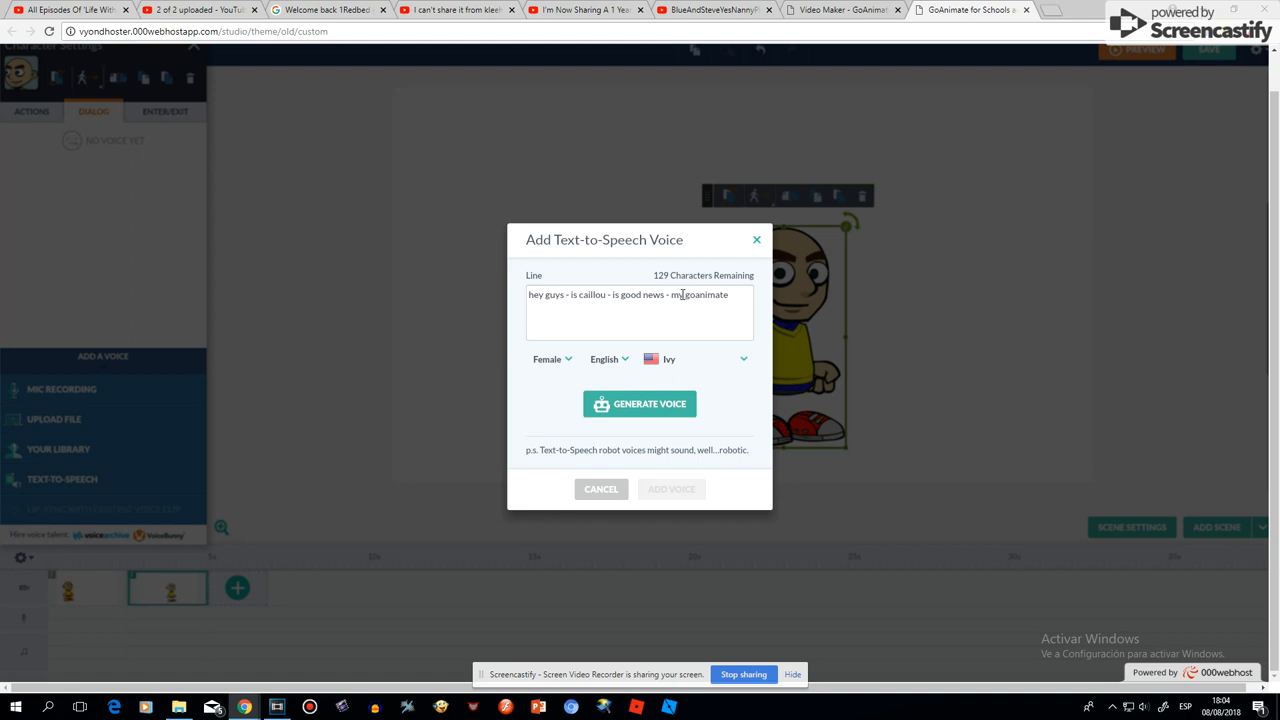
{"action": "type", "text": "\" \""}
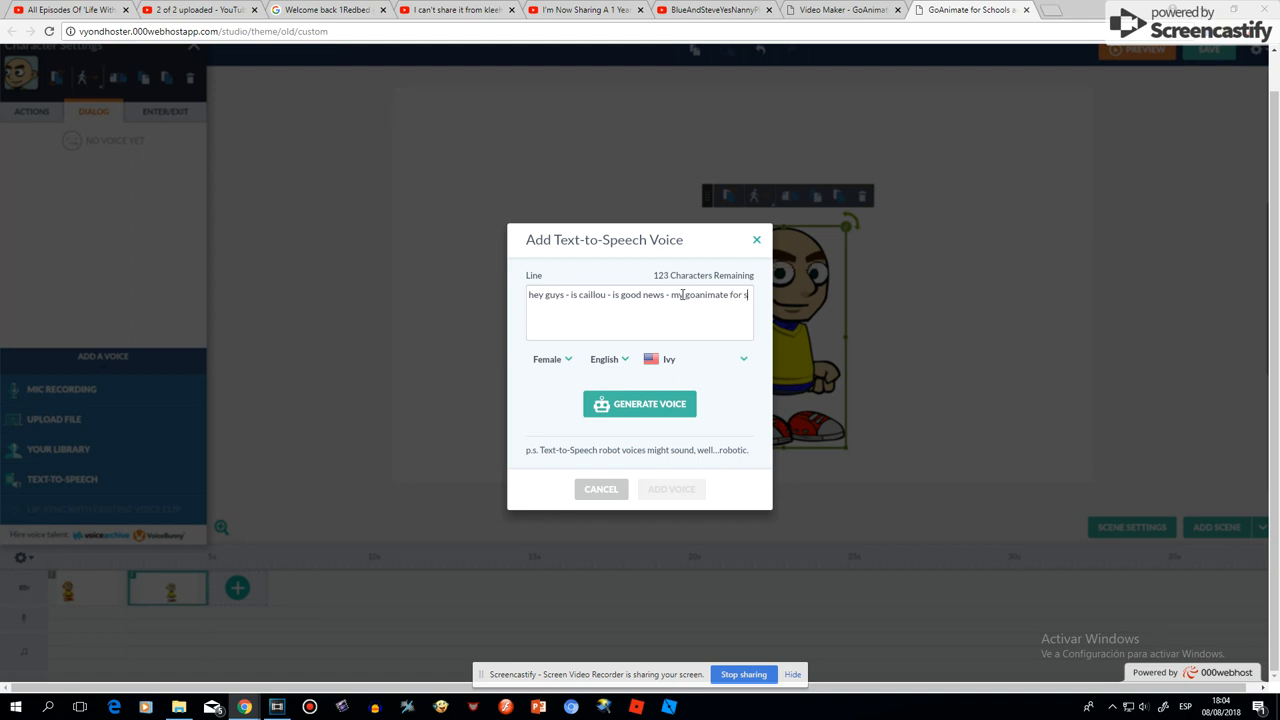
{"action": "type", "text": "schools"}
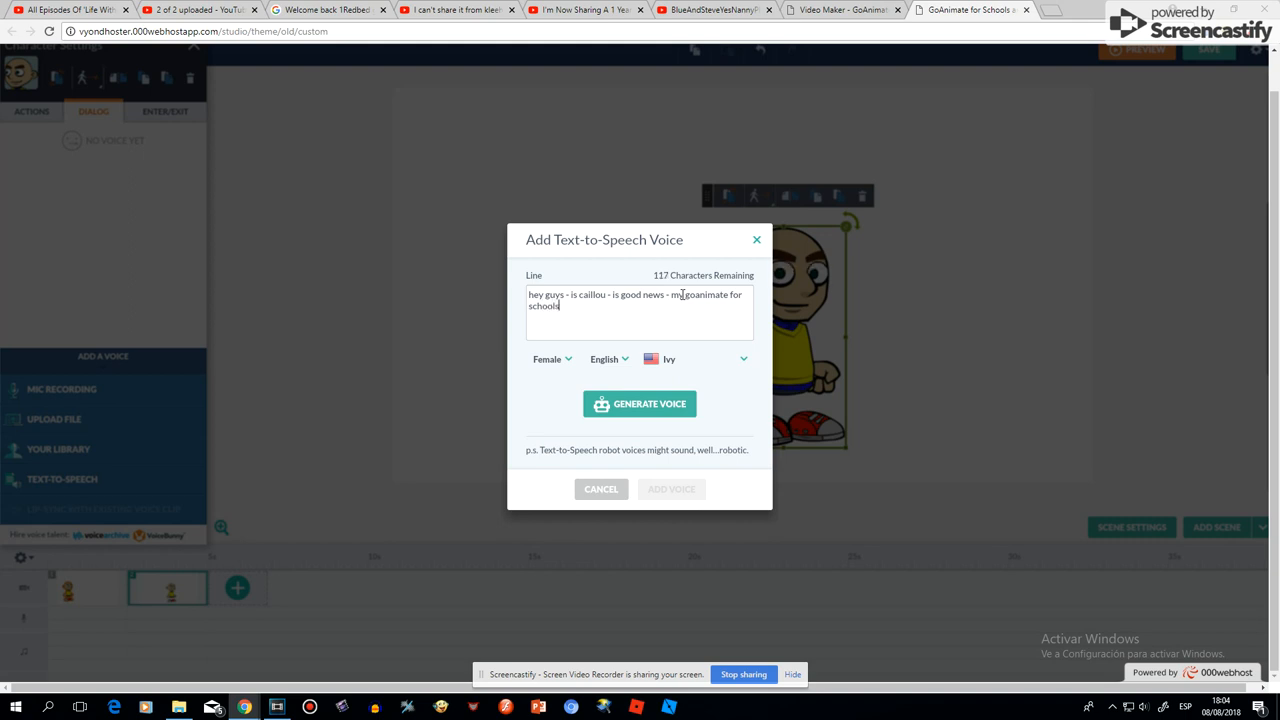
{"action": "key", "text": "Backspace"}
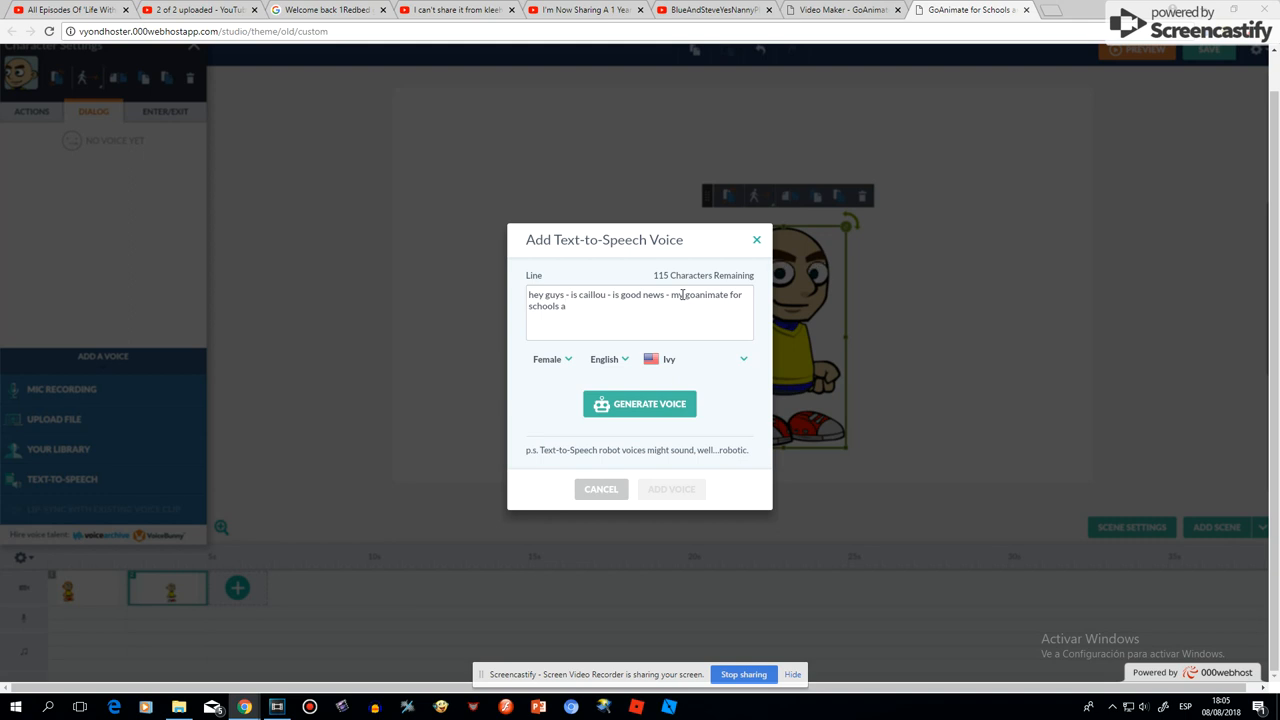
{"action": "type", "text": "ccu"}
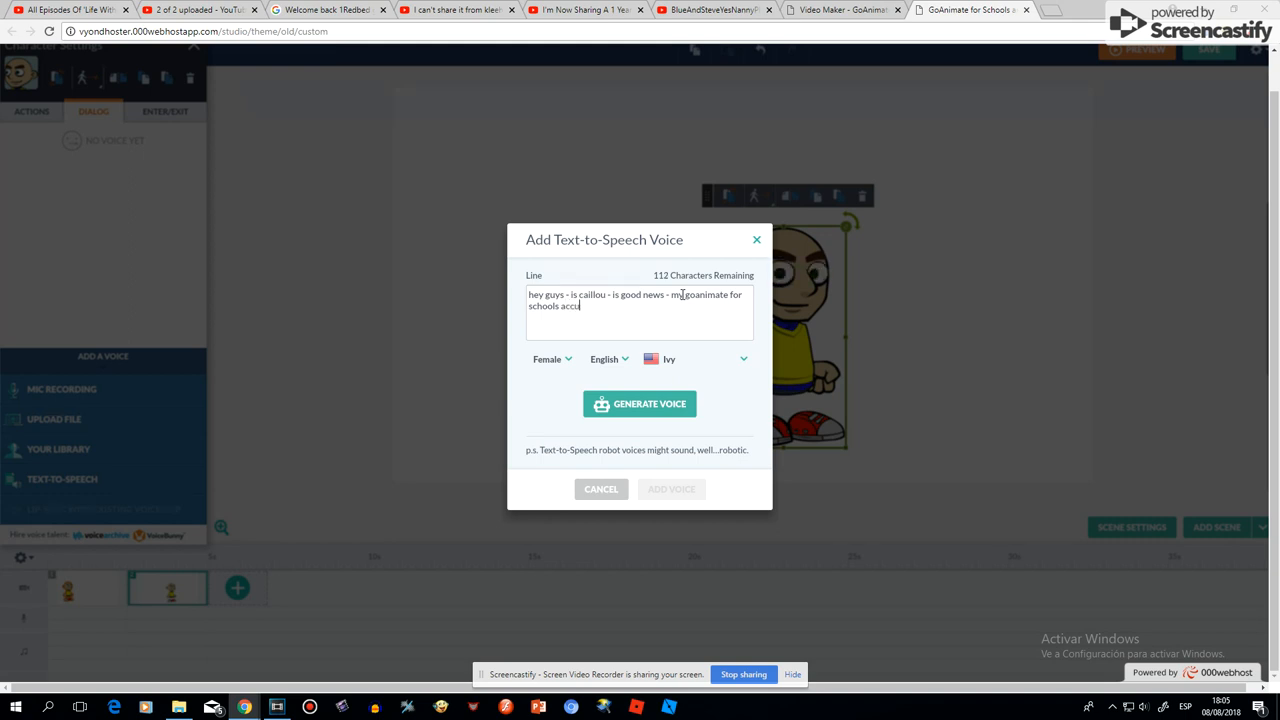
{"action": "key", "text": "Backspace"}
{"action": "type", "text": "ount is "}
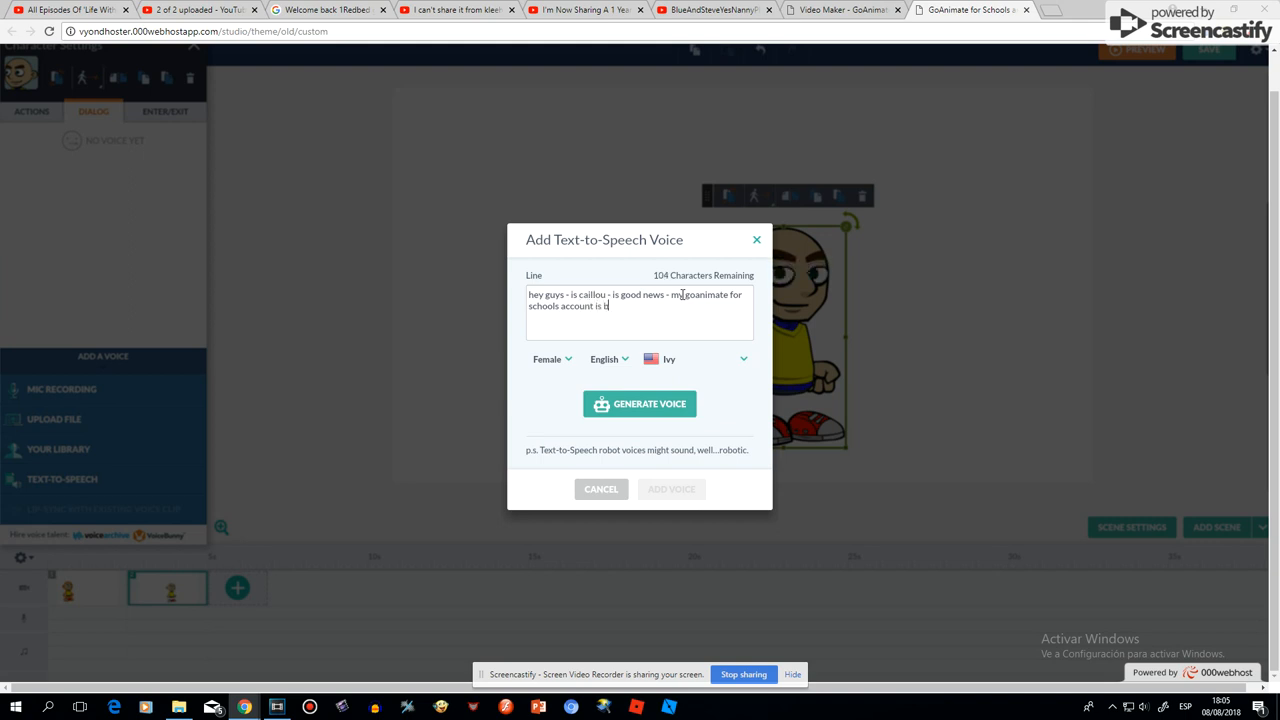
{"action": "type", "text": "back"}
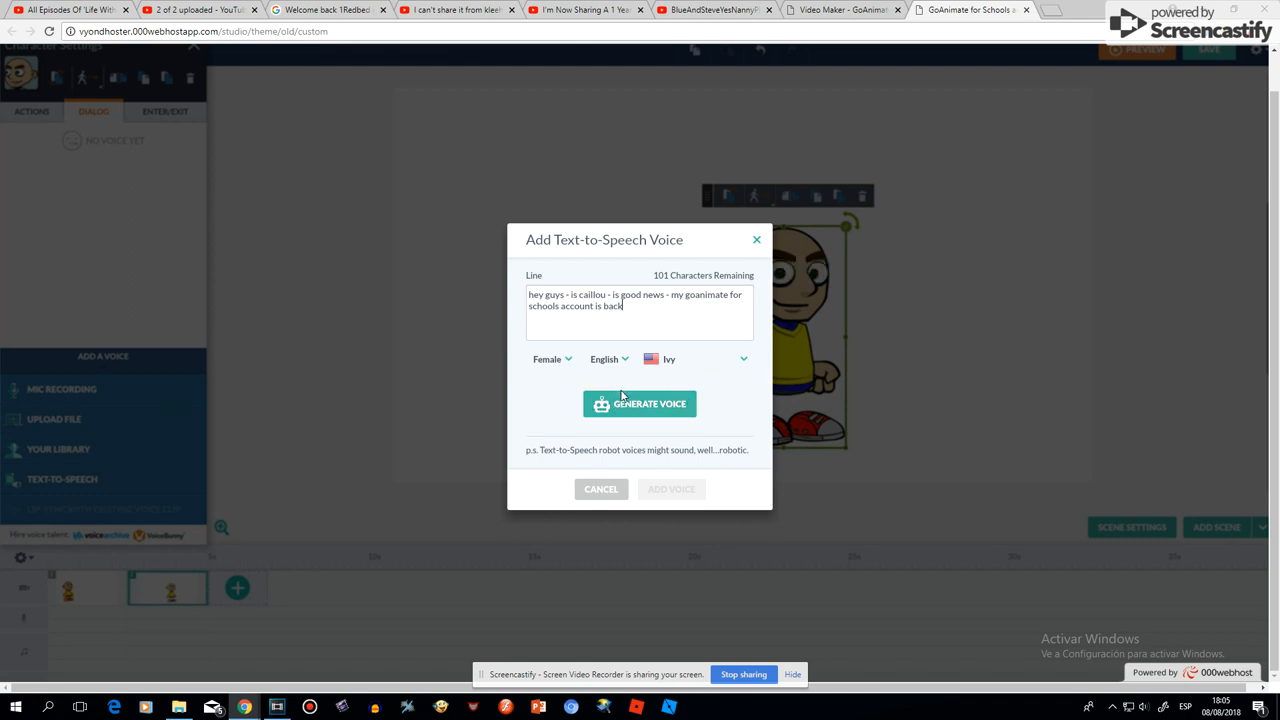
- Generate the Ivy voice and attach it to the scene-two character
{"action": "left_click", "coordinate": [639, 403]}
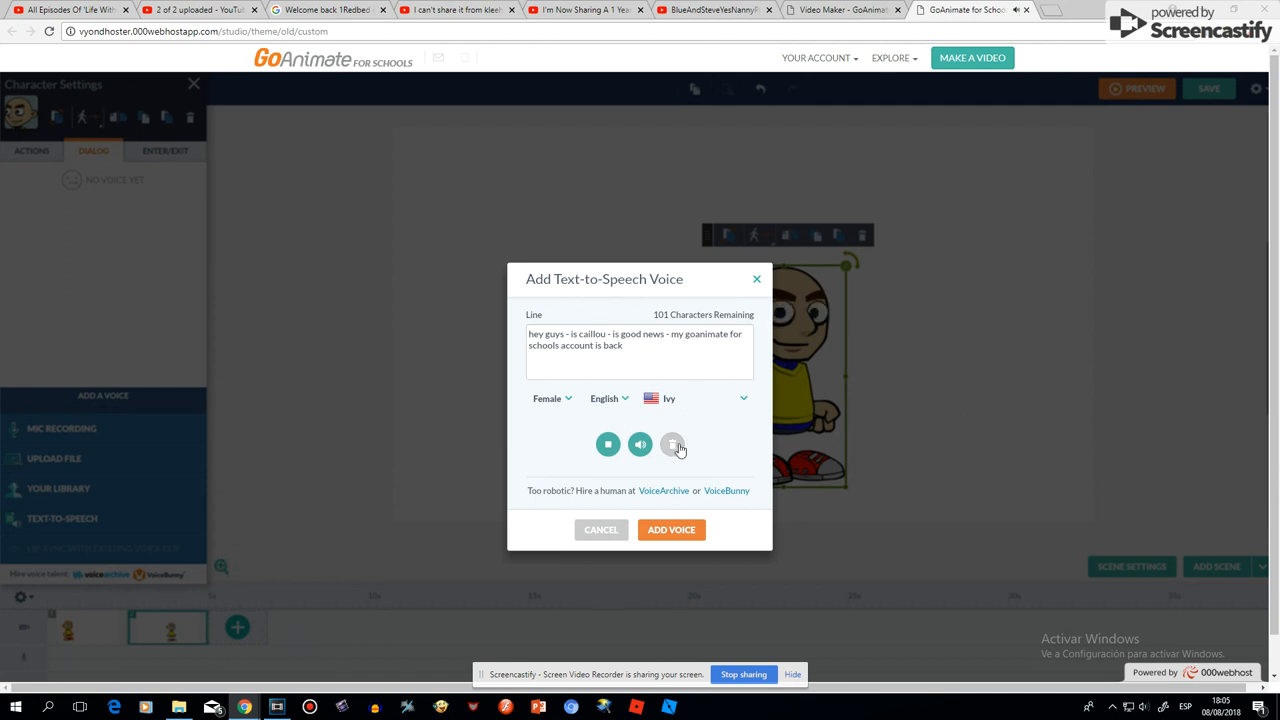
{"action": "mouse_move", "coordinate": [656, 524]}
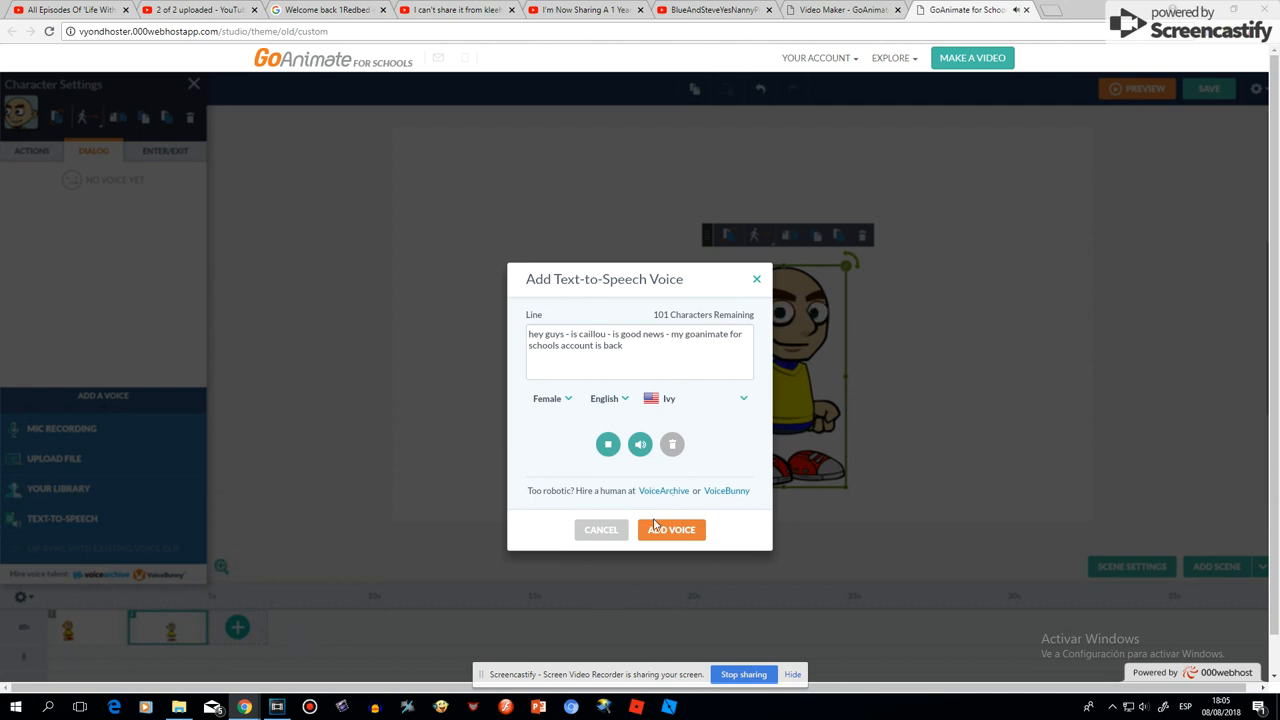
{"action": "left_click", "coordinate": [671, 529]}
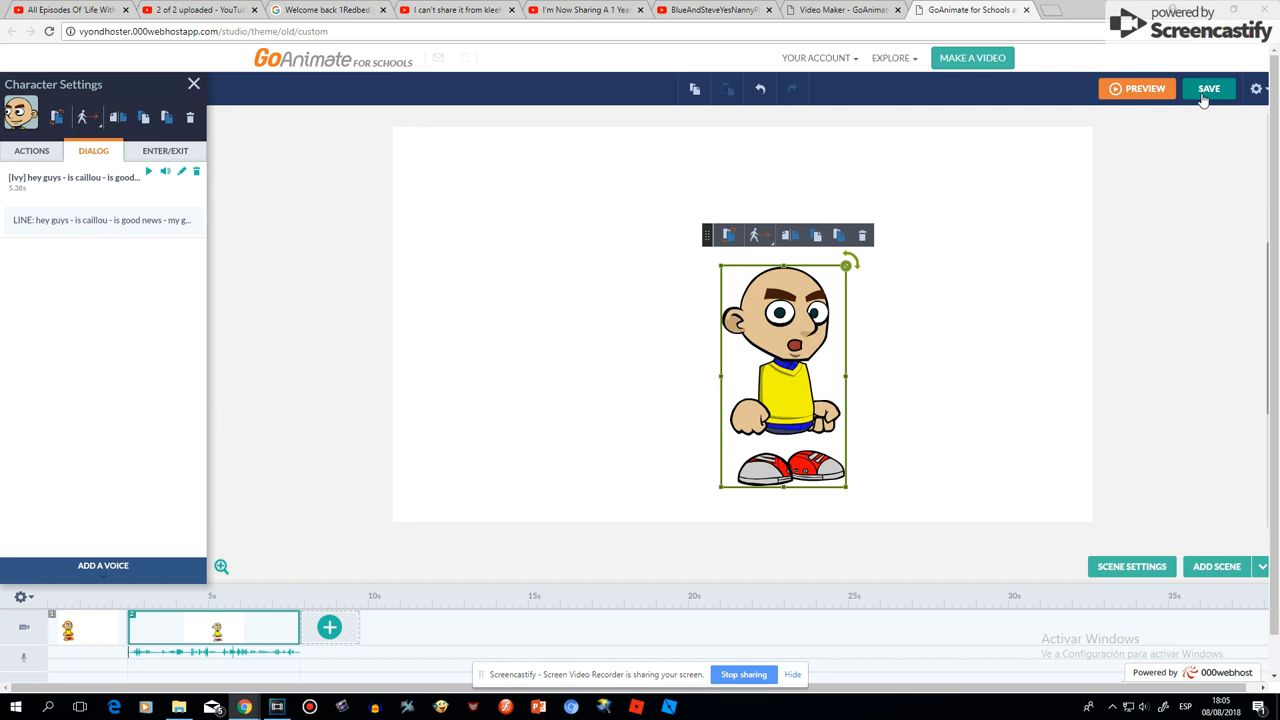
{"action": "mouse_move", "coordinate": [1221, 120]}
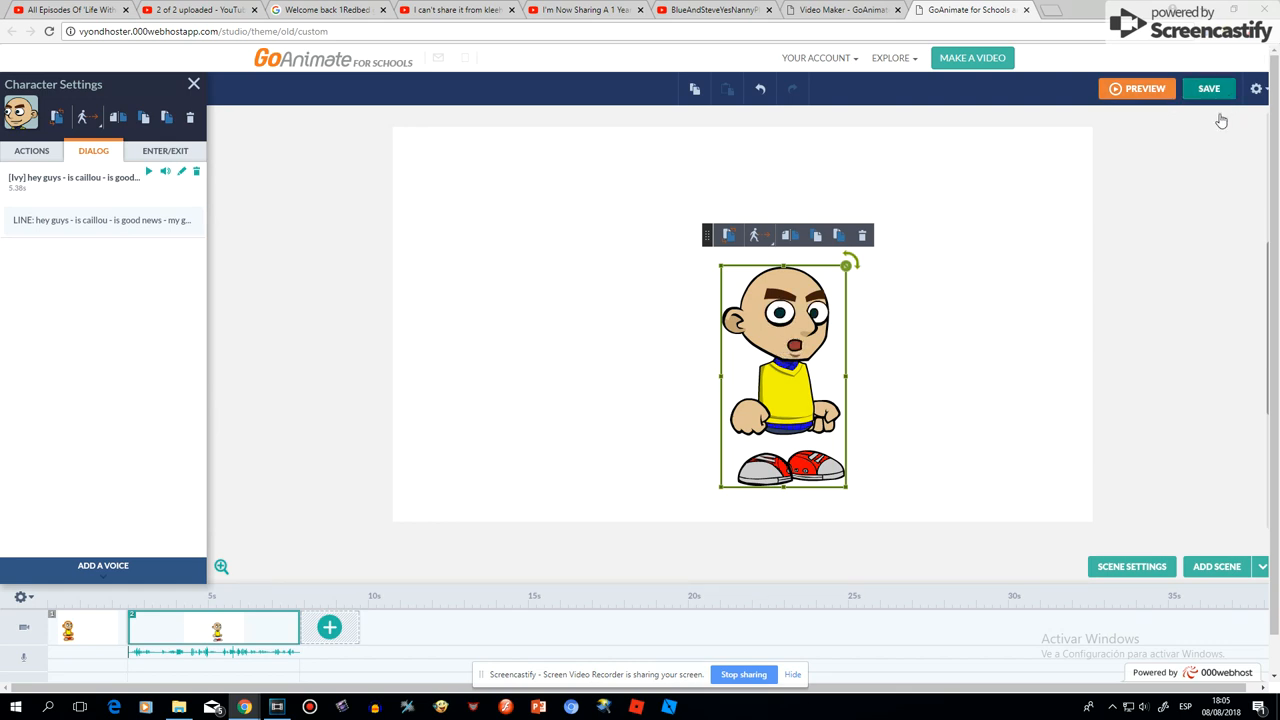
- Save the project titled 'hshshshsh' with Save Only
{"action": "left_click", "coordinate": [1208, 88]}
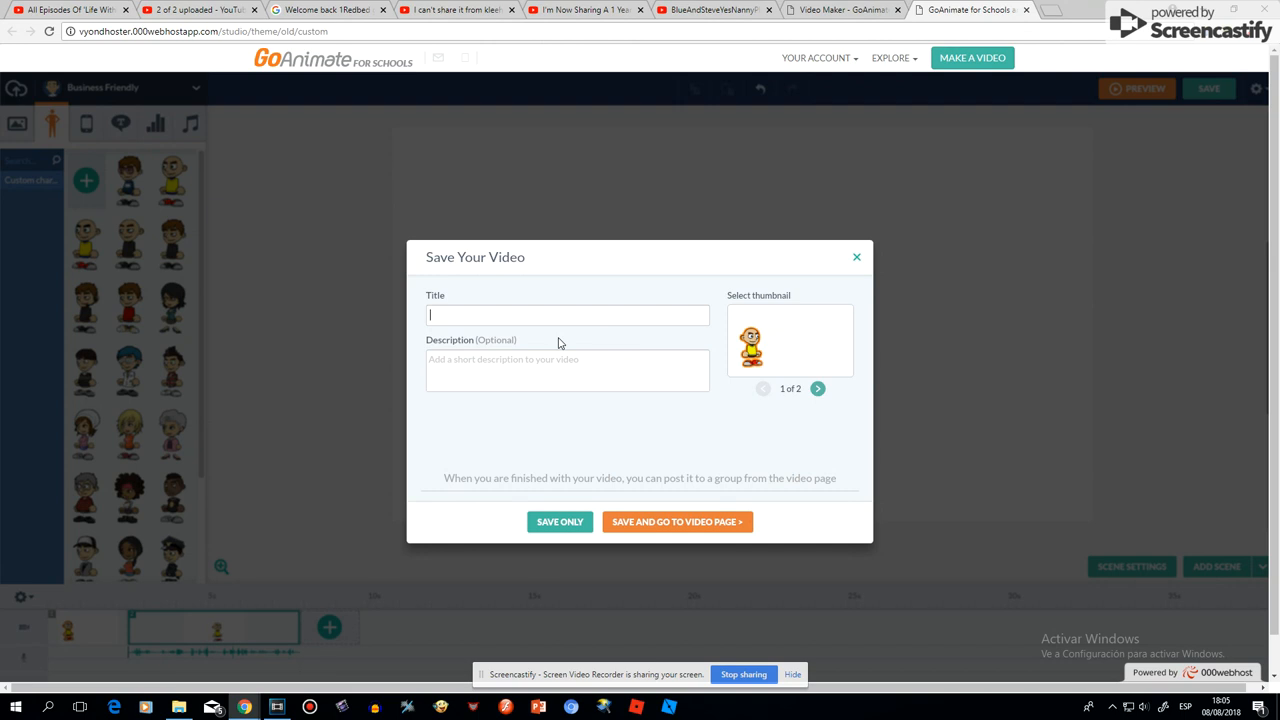
{"action": "type", "text": "hshshshsh"}
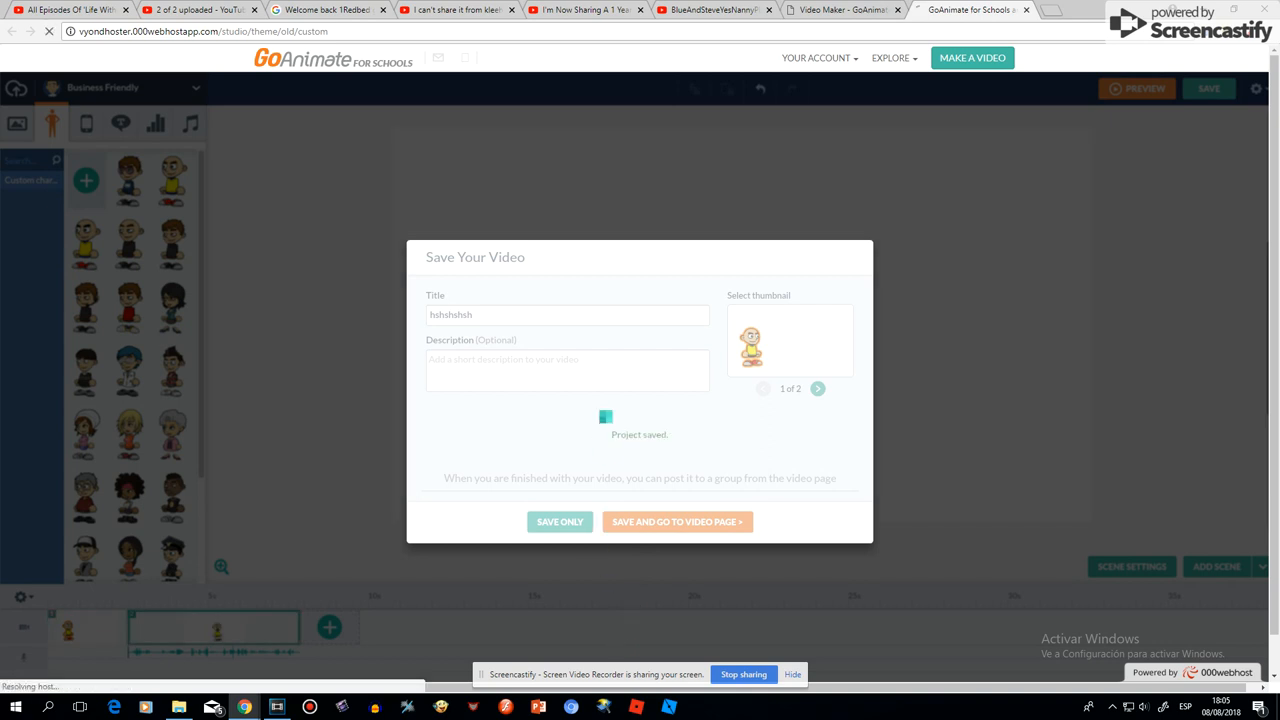
{"action": "left_click", "coordinate": [677, 521]}
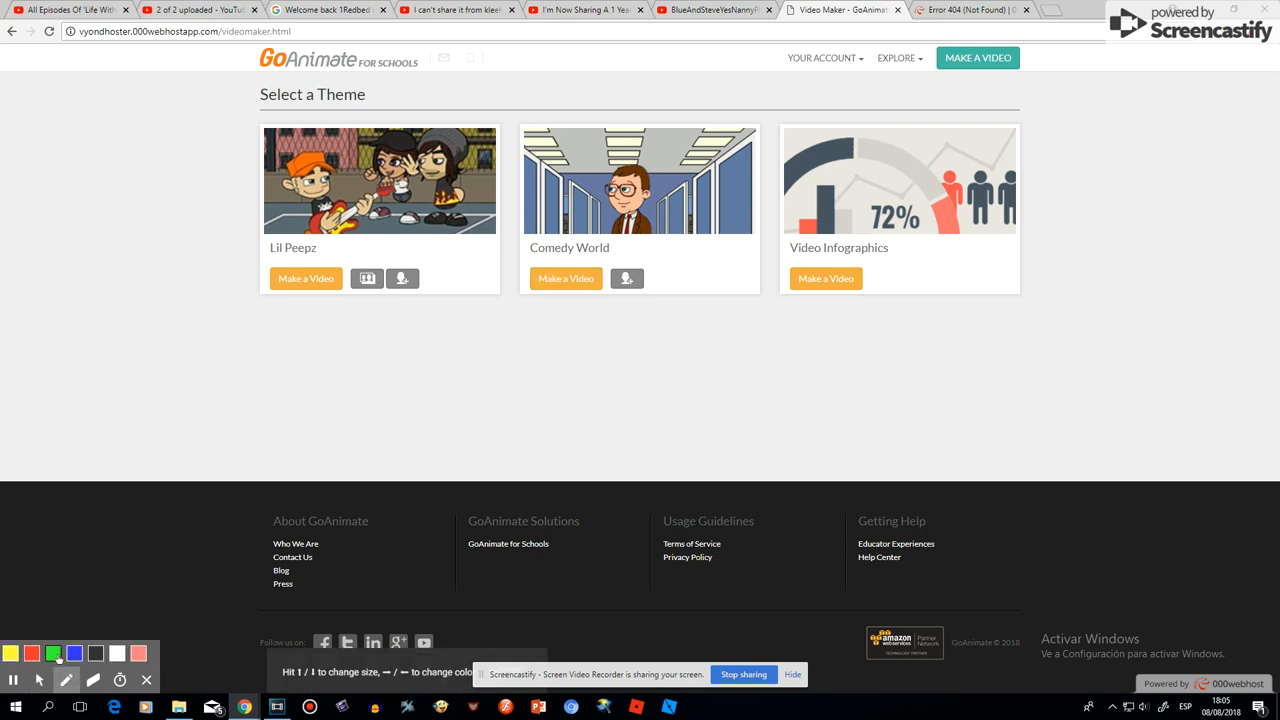
- Draw green marks toward the Lil Peepz, Comedy World and Video Infographics buttons
{"action": "left_click_drag", "start_coordinate": [100, 377], "coordinate": [440, 353]}
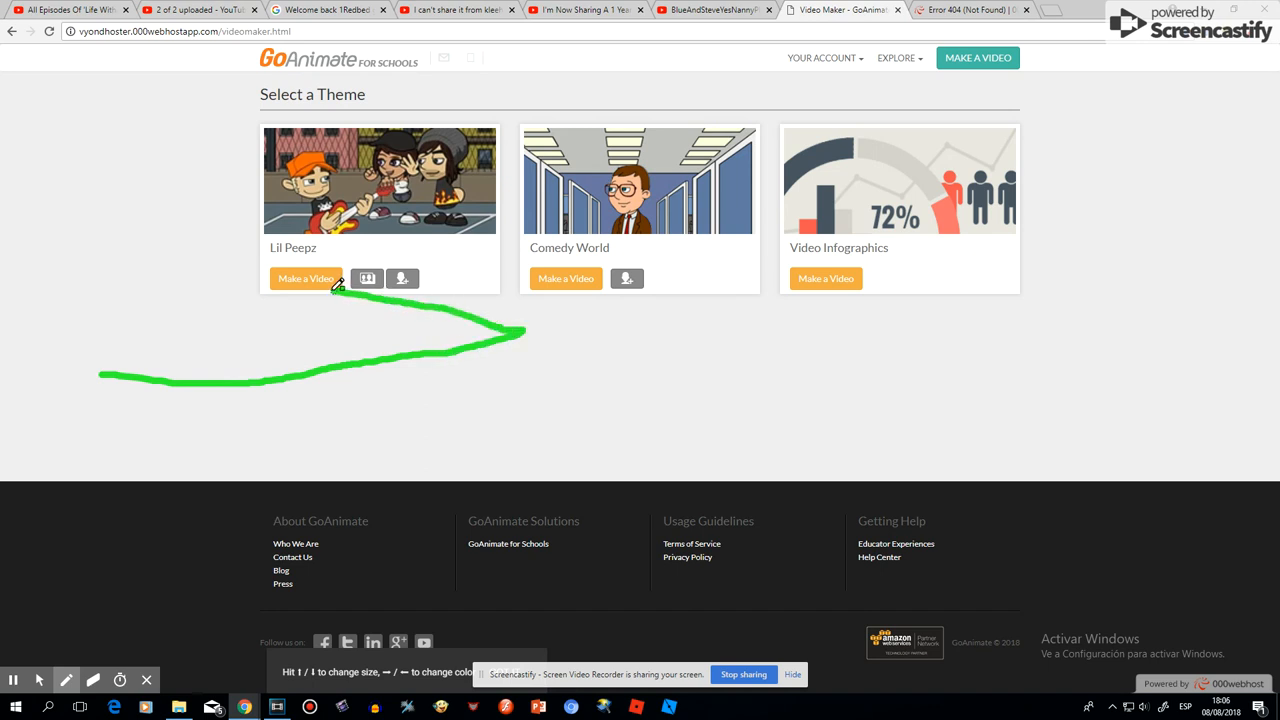
{"action": "left_click_drag", "start_coordinate": [595, 320], "coordinate": [730, 352]}
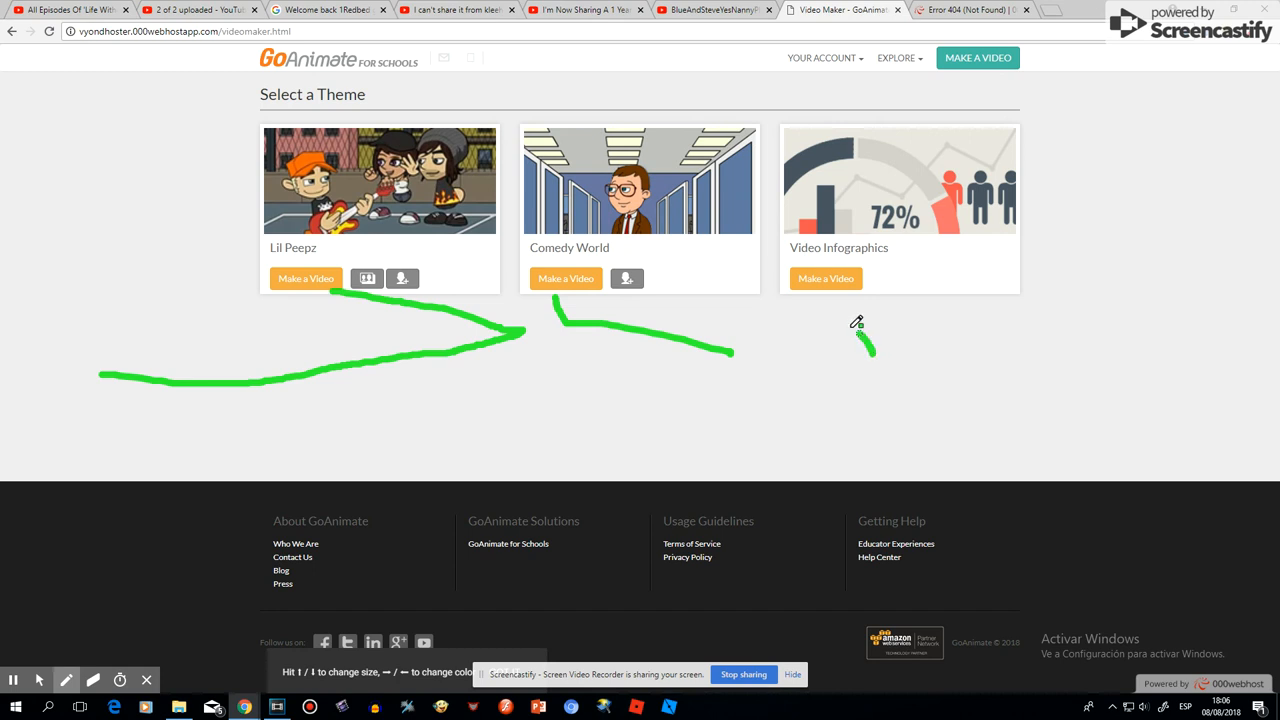
{"action": "left_click_drag", "start_coordinate": [790, 282], "coordinate": [870, 352]}
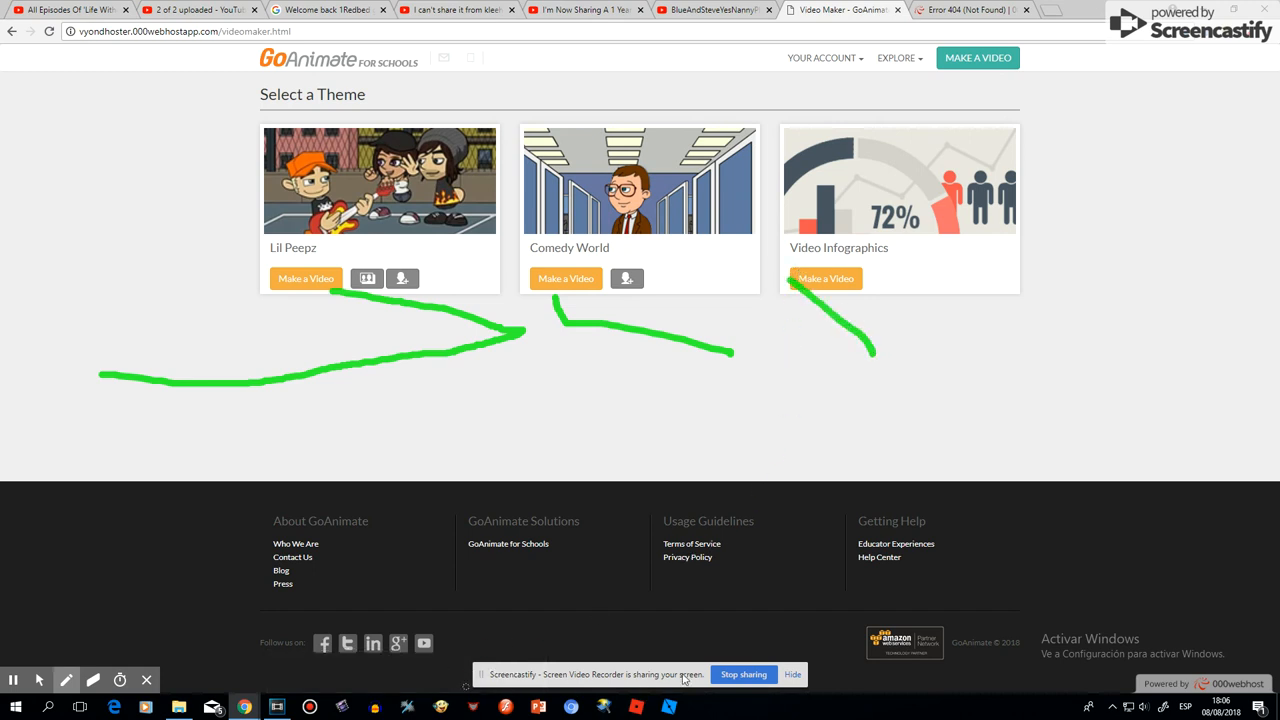